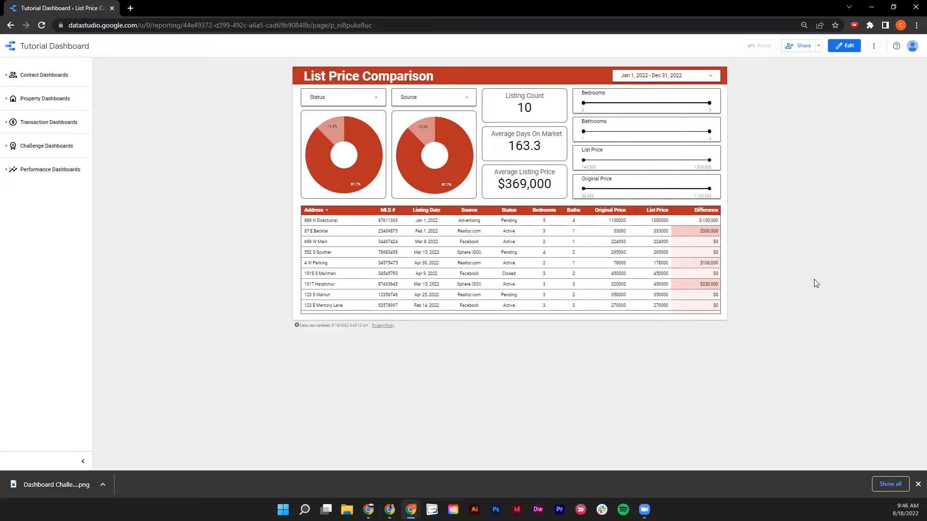
{"action": "mouse_move", "coordinate": [813, 284]}
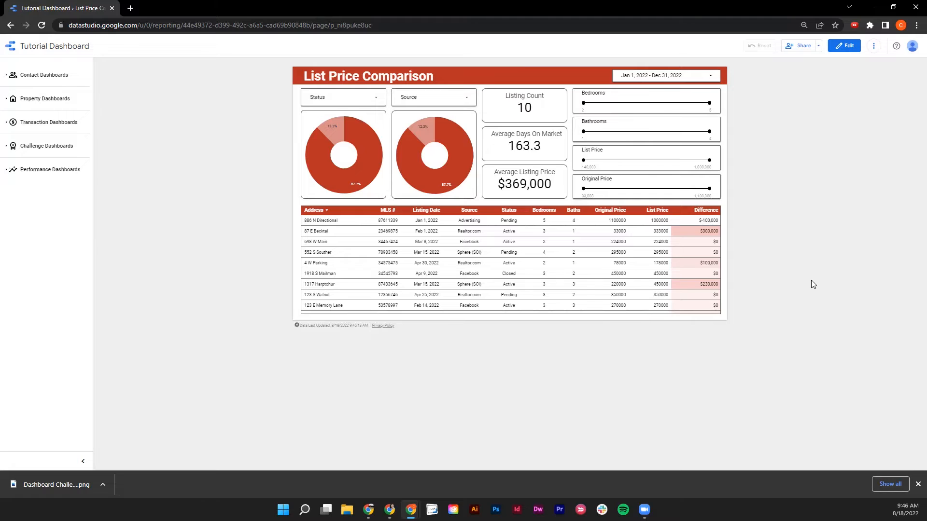
{"action": "mouse_move", "coordinate": [372, 127]}
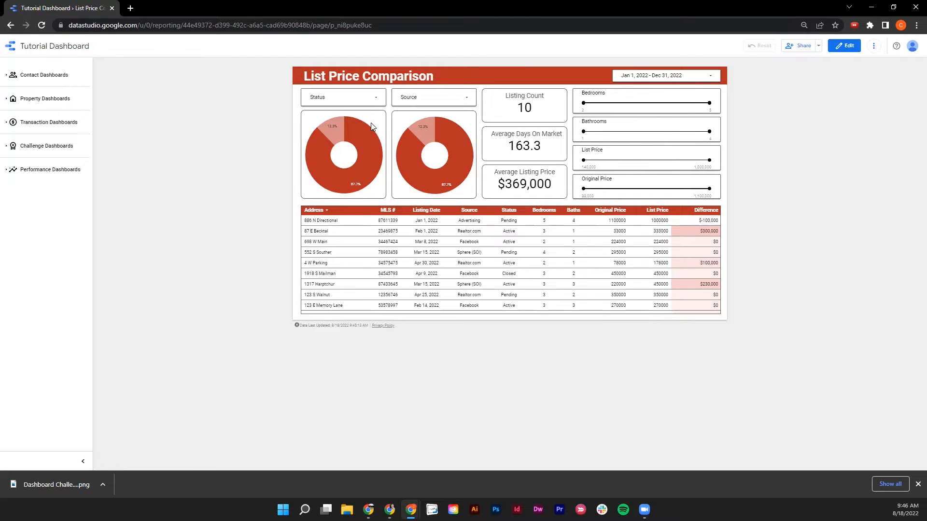
Preview the status and source filter options, raise the Bedrooms minimum, then open the 2022 date calendar
{"action": "left_click", "coordinate": [342, 97]}
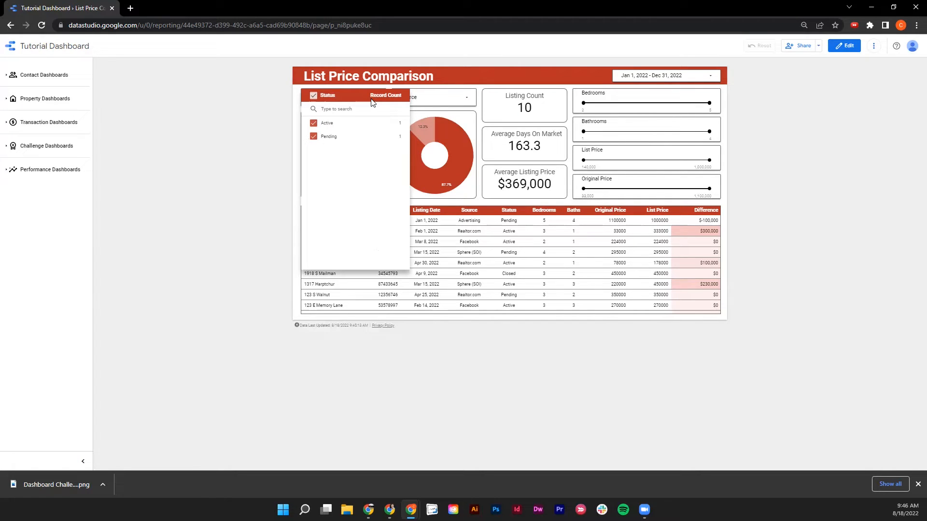
{"action": "left_click", "coordinate": [435, 97]}
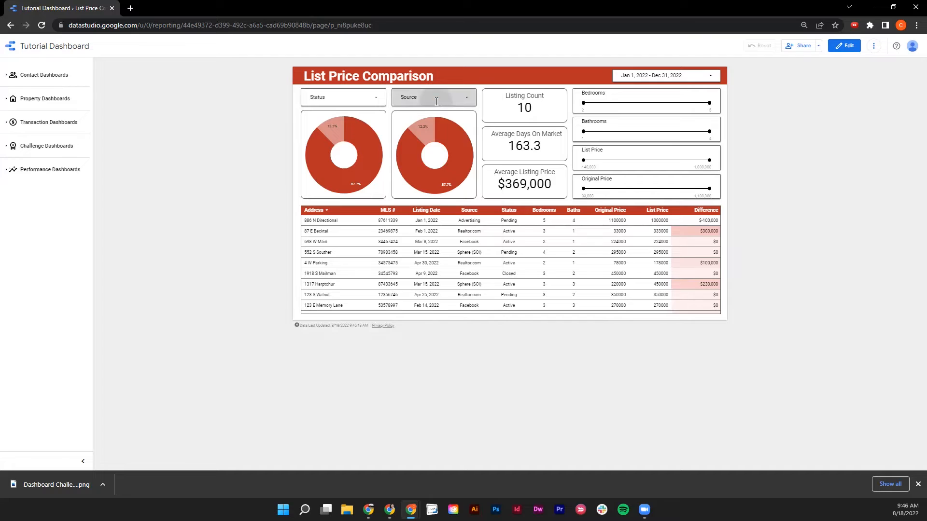
{"action": "left_click", "coordinate": [433, 97]}
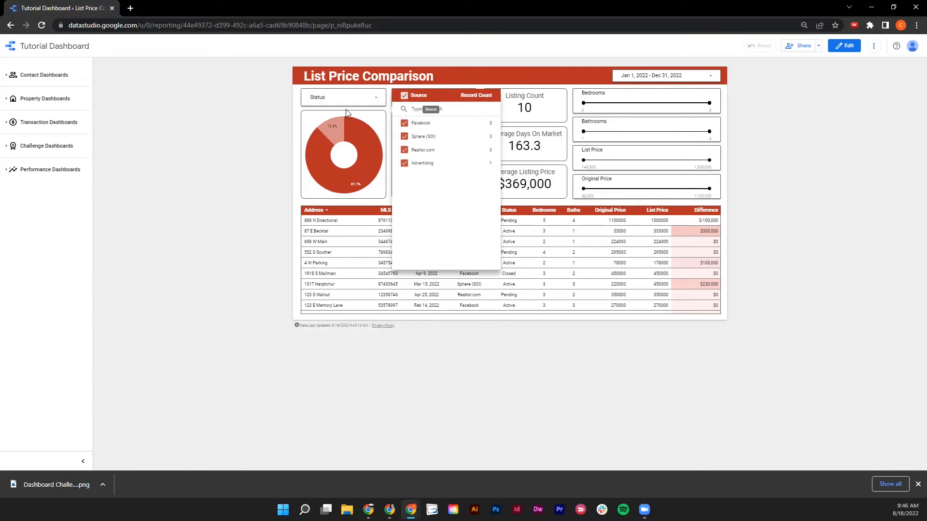
{"action": "left_click", "coordinate": [445, 158]}
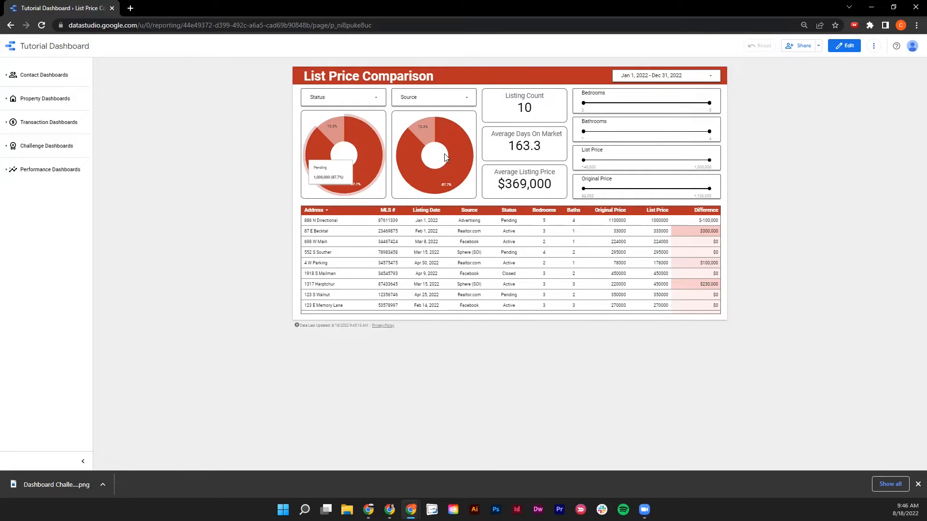
{"action": "mouse_move", "coordinate": [442, 144]}
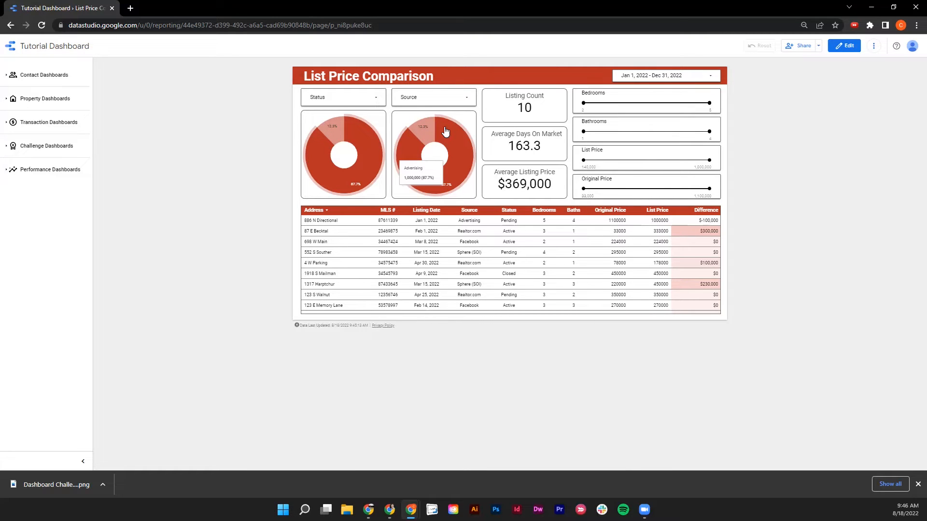
{"action": "mouse_move", "coordinate": [558, 109]}
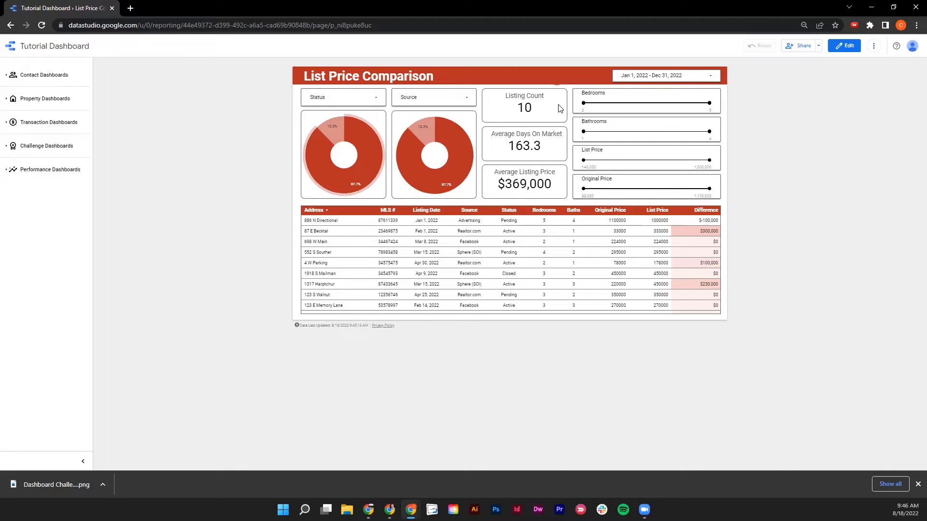
{"action": "mouse_move", "coordinate": [554, 148]}
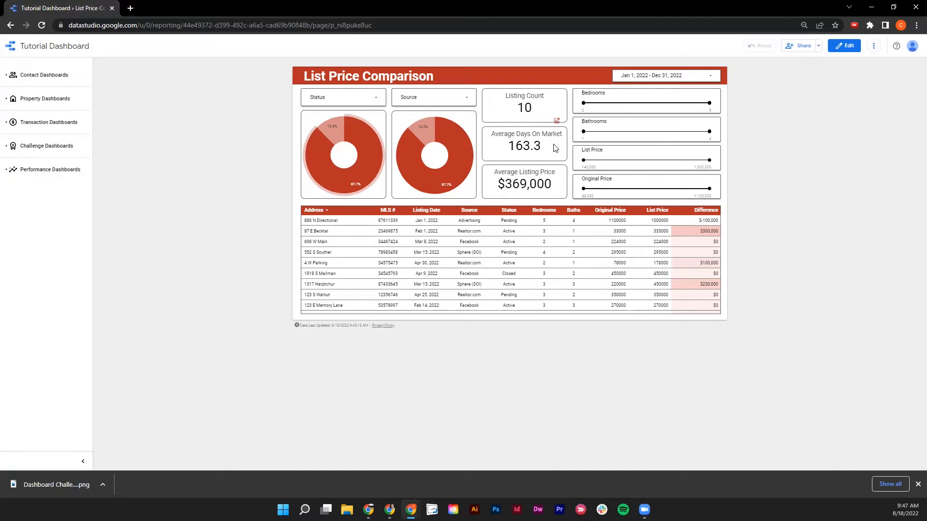
{"action": "mouse_move", "coordinate": [708, 102]}
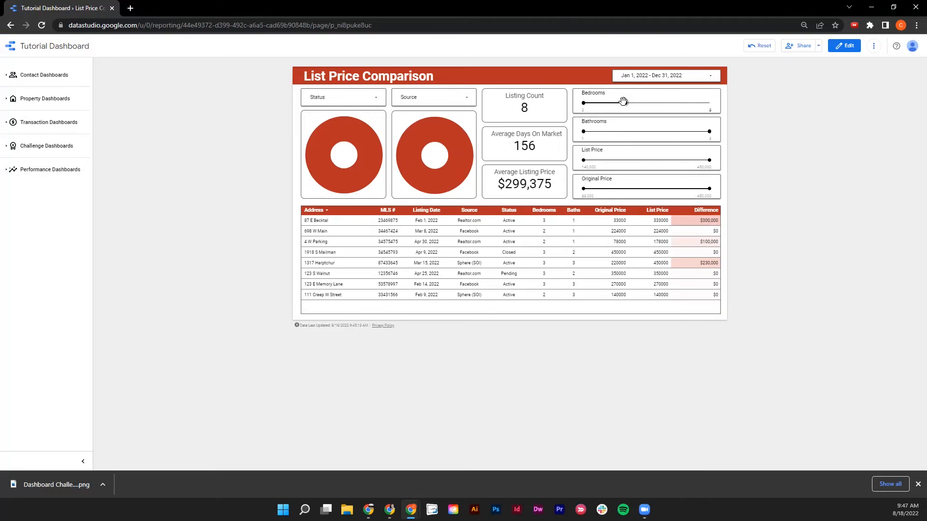
{"action": "left_click_drag", "start_coordinate": [722, 132], "coordinate": [645, 131]}
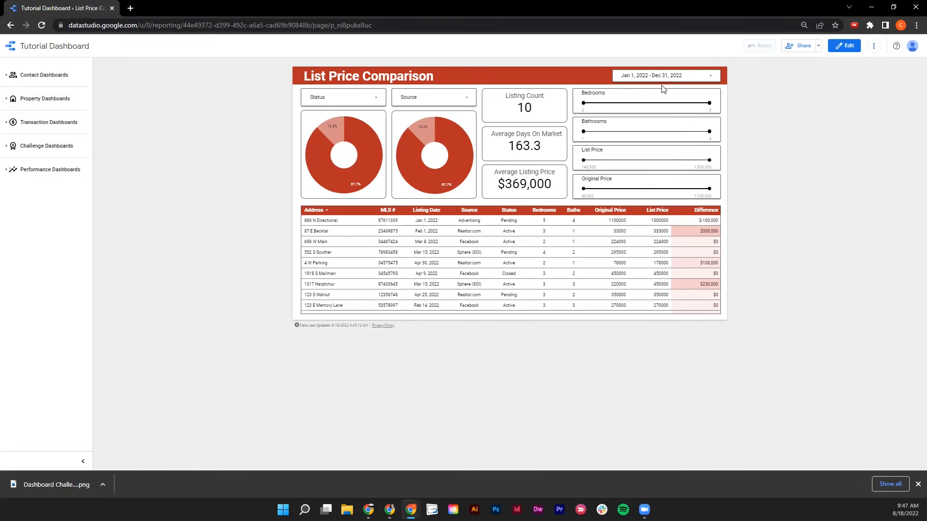
{"action": "left_click", "coordinate": [664, 76]}
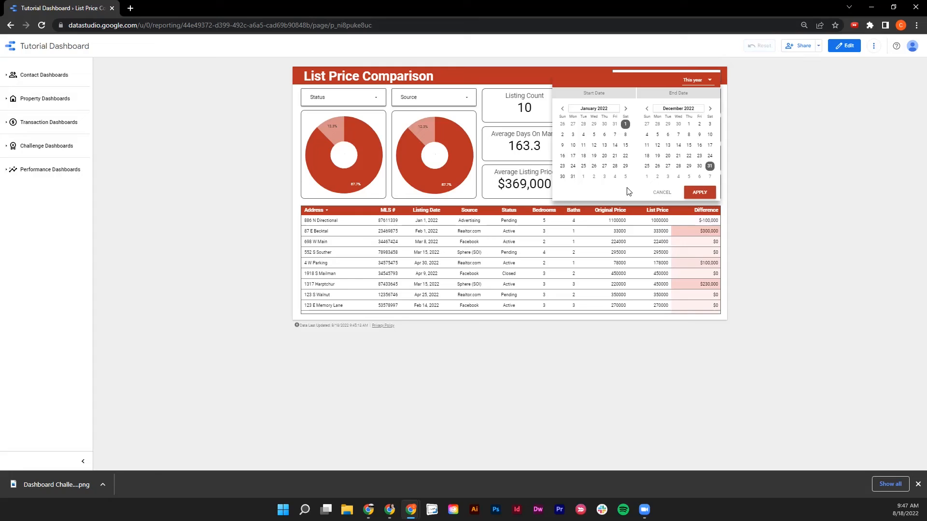